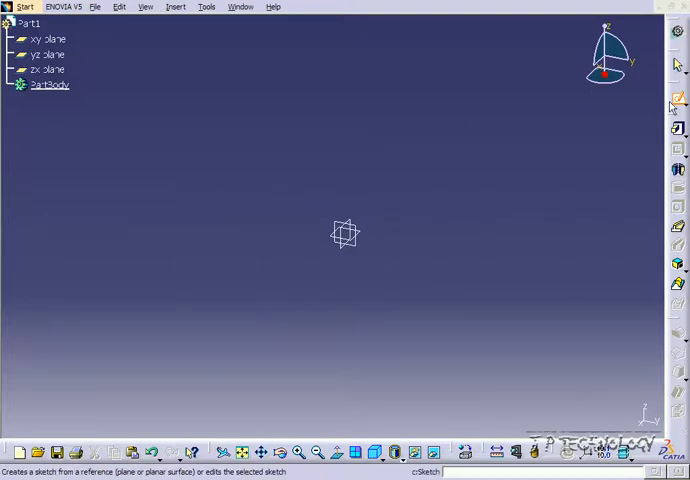
# Start a new sketch, Sketch.1, on a reference plane of Part1.
pyautogui.click(48, 54)
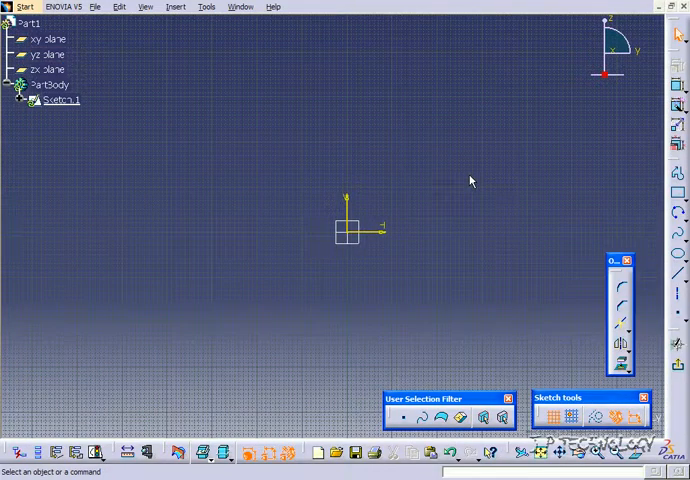
pyautogui.click(176, 6)
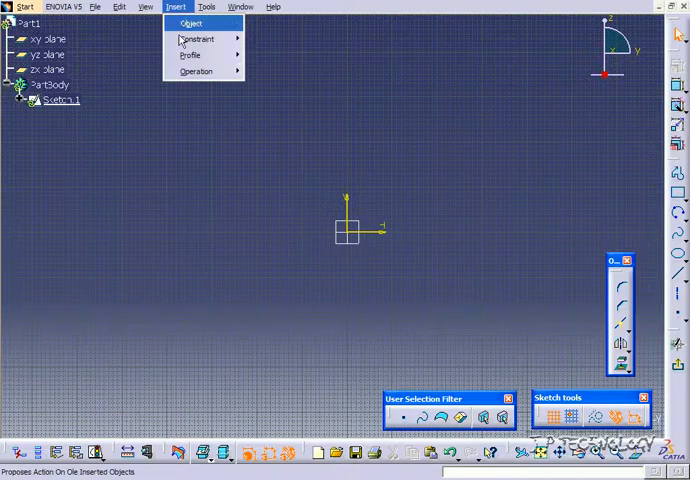
pyautogui.moveTo(189, 54)
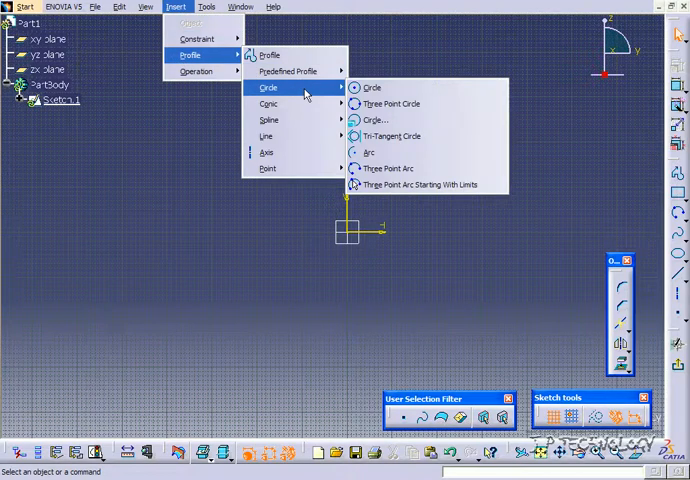
pyautogui.moveTo(371, 87)
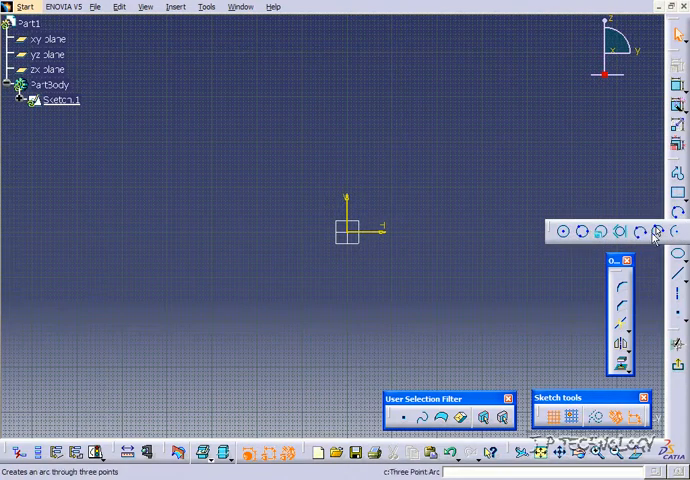
pyautogui.moveTo(563, 231)
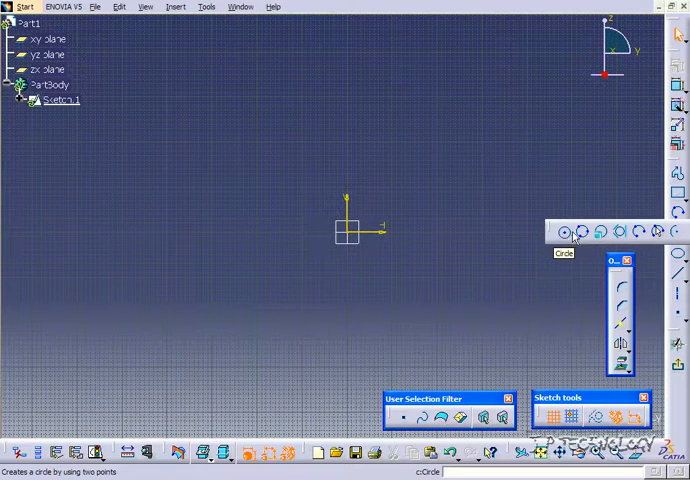
pyautogui.moveTo(592, 231)
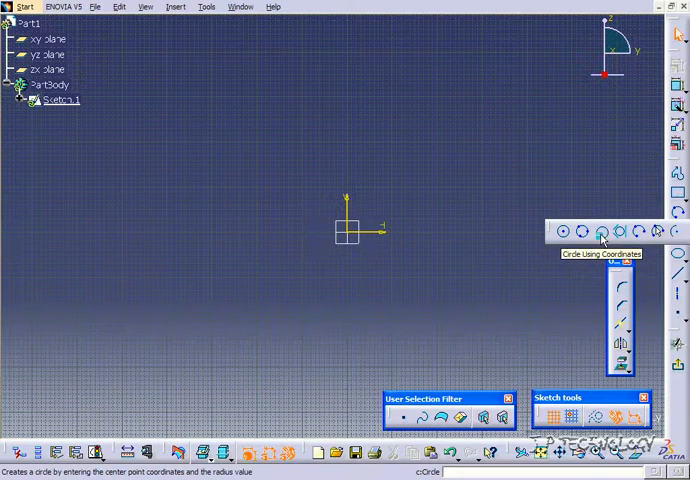
pyautogui.moveTo(580, 231)
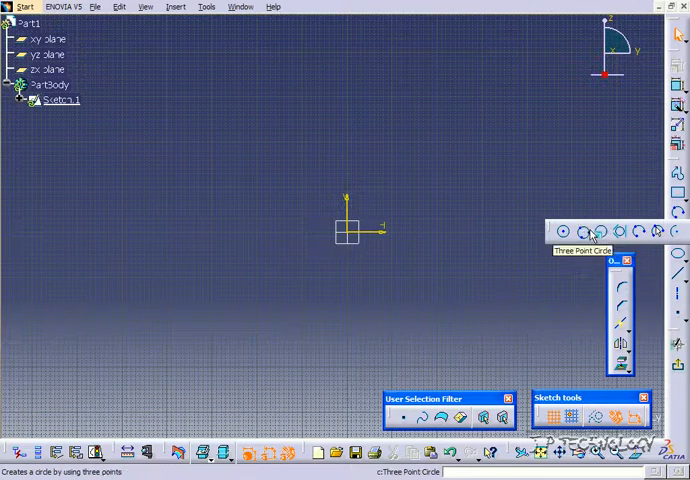
pyautogui.moveTo(564, 232)
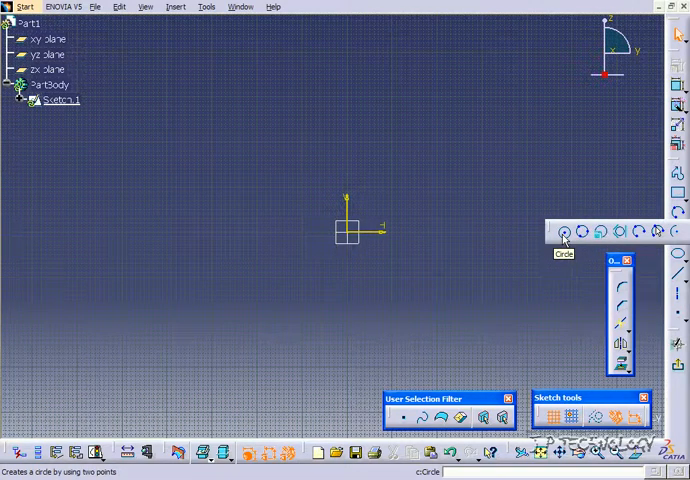
# Select the centre-and-radius Circle tool to draw Circle.1 above the origin.
pyautogui.click(565, 231)
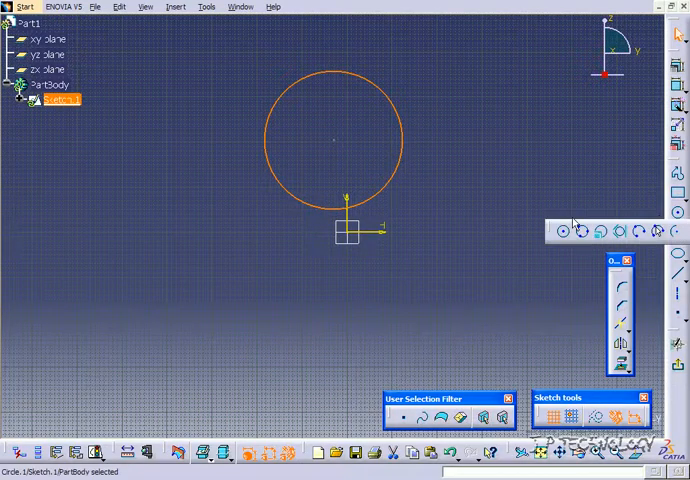
pyautogui.moveTo(581, 231)
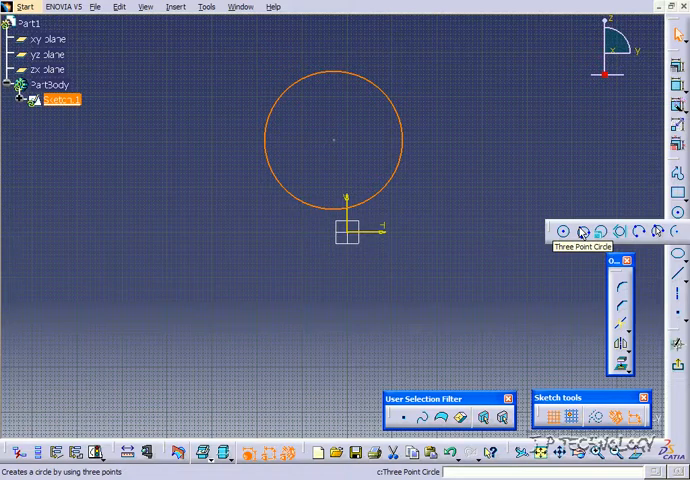
# Draw a larger Three Point Circle below the sketch origin.
pyautogui.click(581, 231)
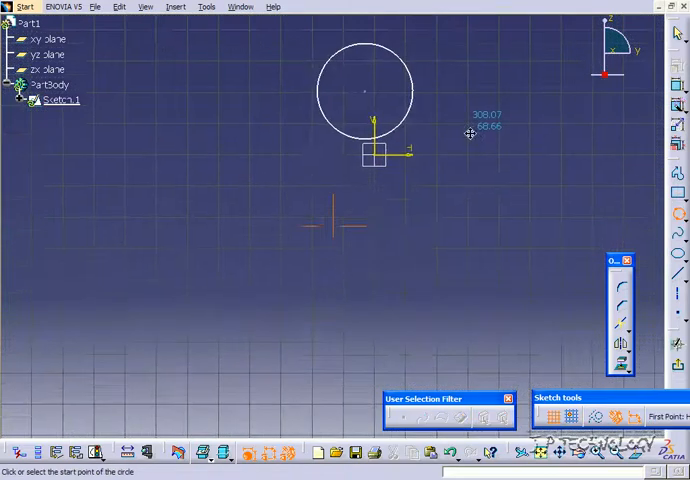
pyautogui.click(362, 92)
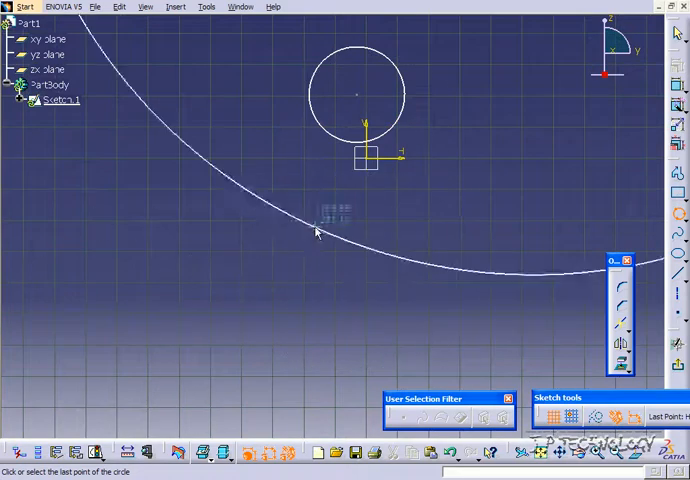
pyautogui.click(445, 214)
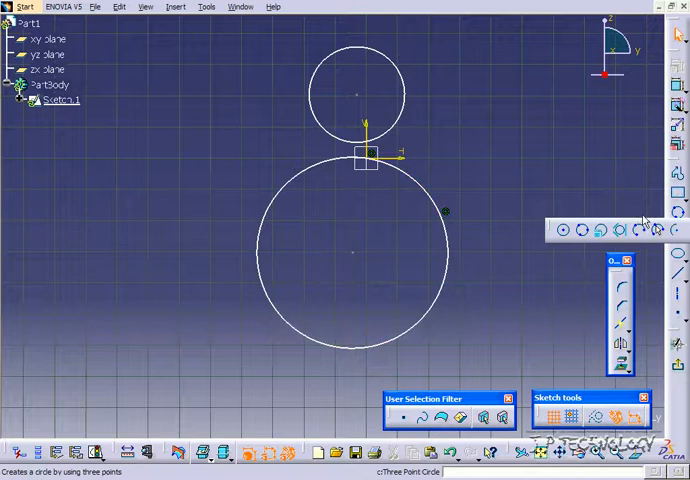
pyautogui.moveTo(620, 229)
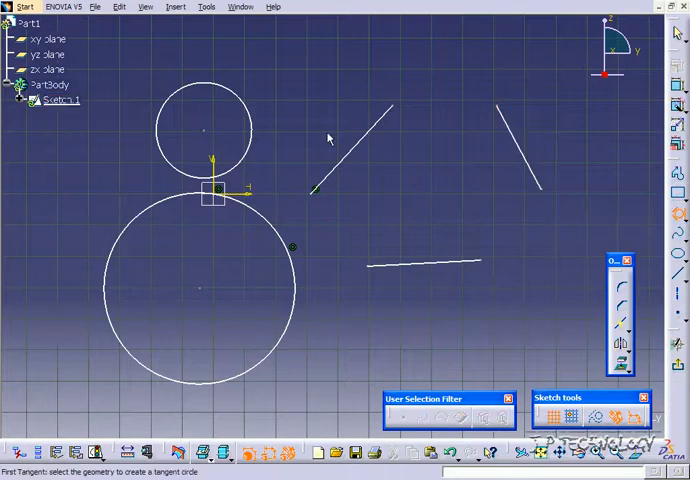
# Pick the first line for the tri-tangent circle touching all three lines.
pyautogui.click(350, 150)
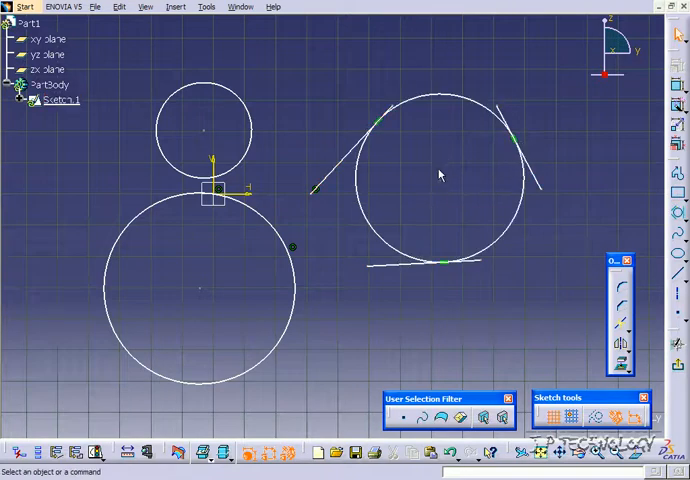
pyautogui.moveTo(548, 133)
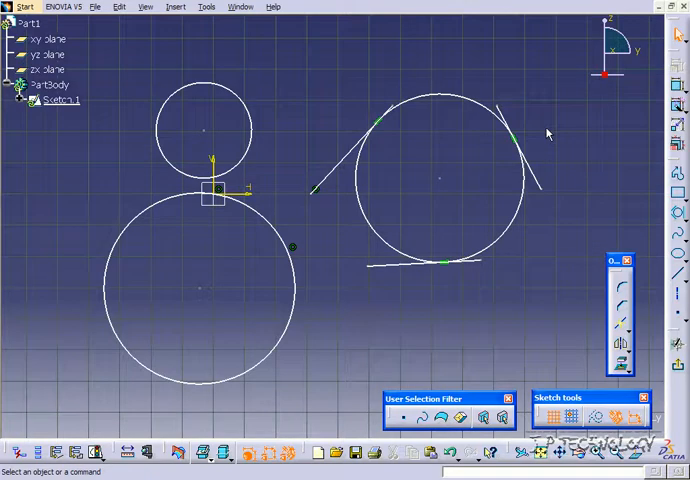
pyautogui.moveTo(573, 158)
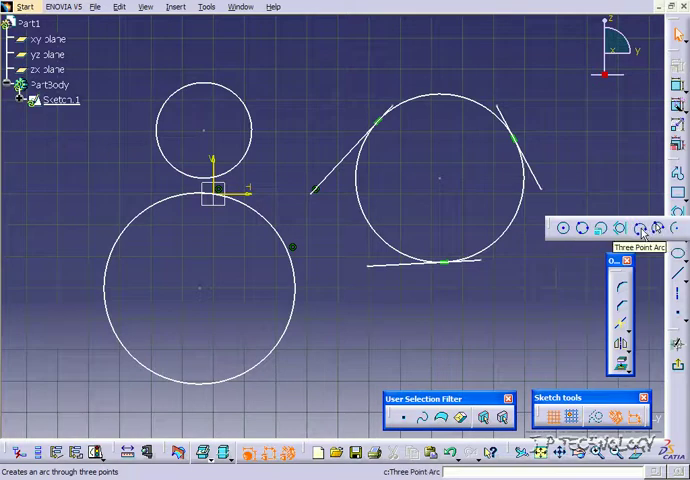
pyautogui.moveTo(658, 228)
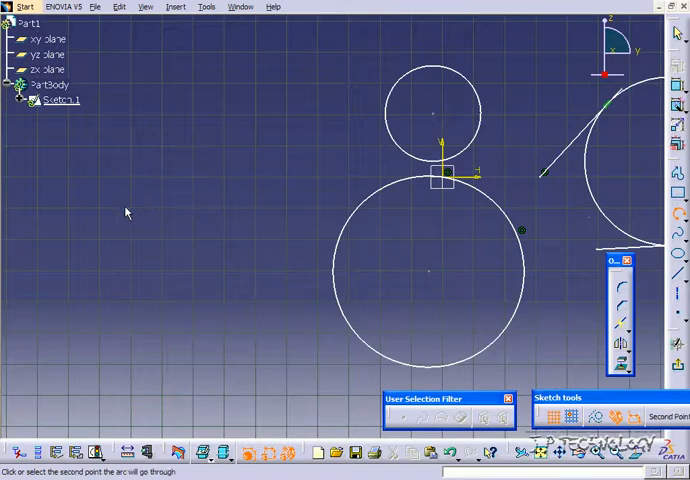
# Set the middle point of the three-point arc left of the circles.
pyautogui.click(237, 207)
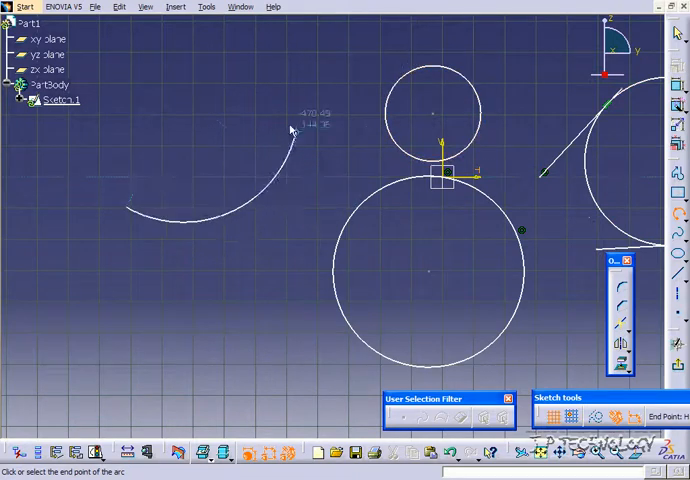
pyautogui.moveTo(185, 100)
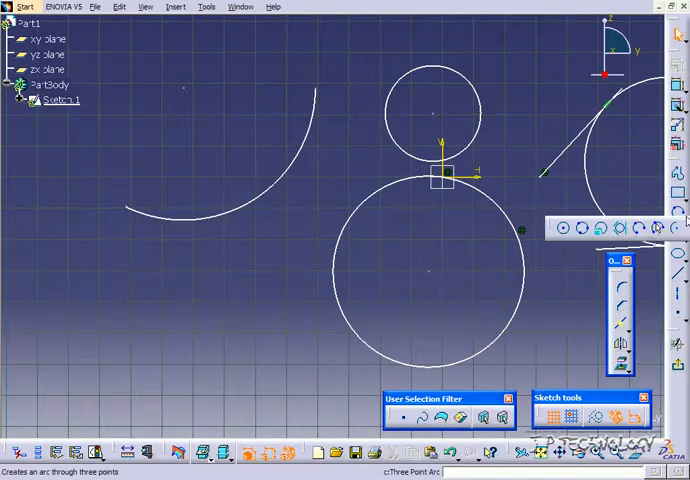
pyautogui.moveTo(655, 228)
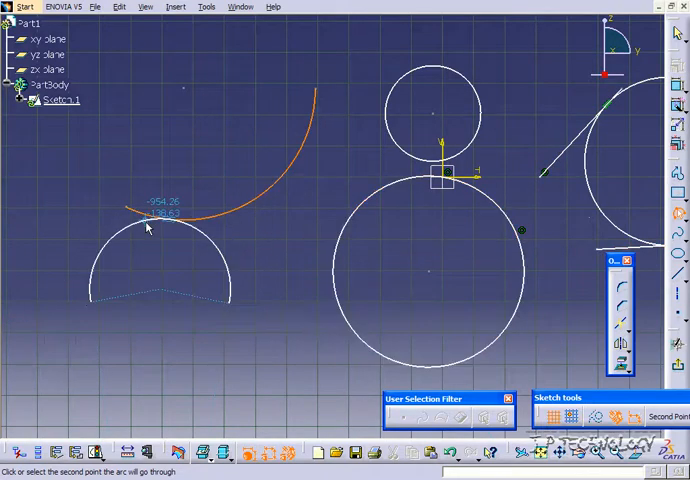
pyautogui.moveTo(146, 258)
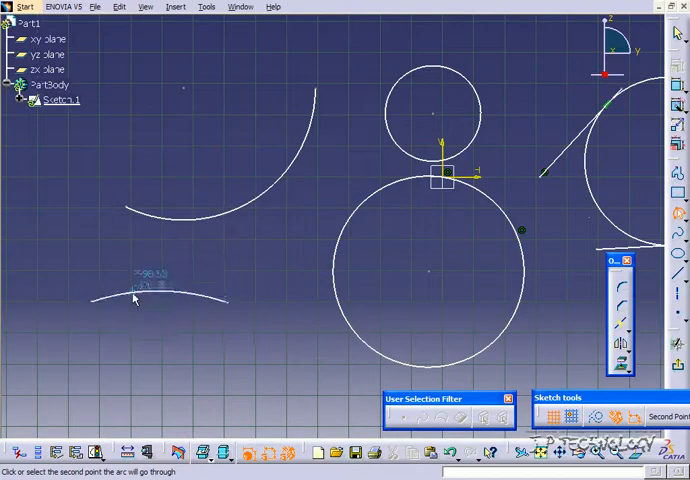
# Place the pass-through point to complete the shallower arc below the first arc.
pyautogui.click(135, 299)
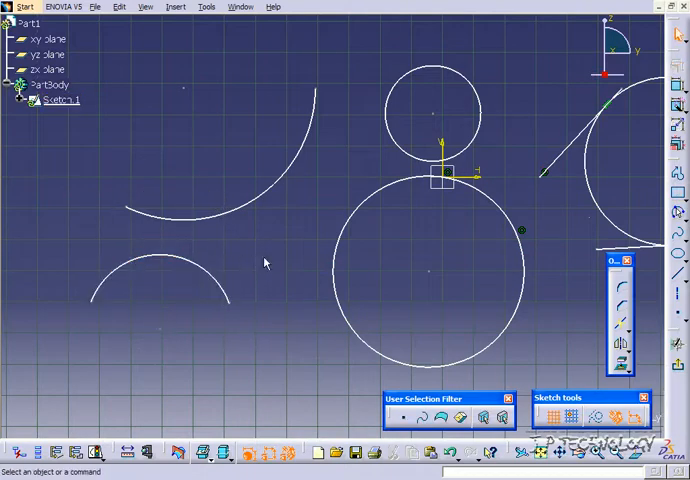